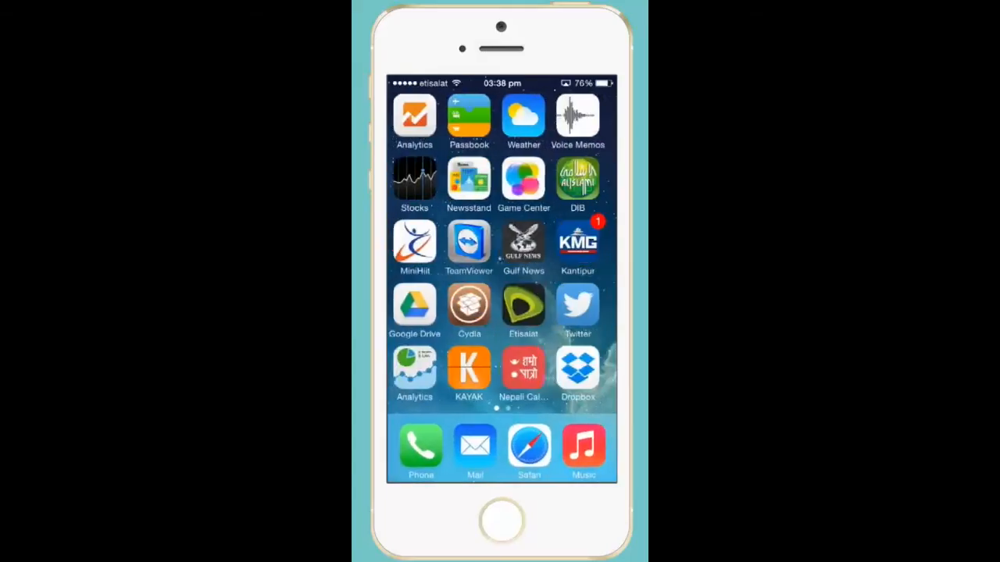
Launch the Dropbox app from the home screen to start signing in.
click(578, 370)
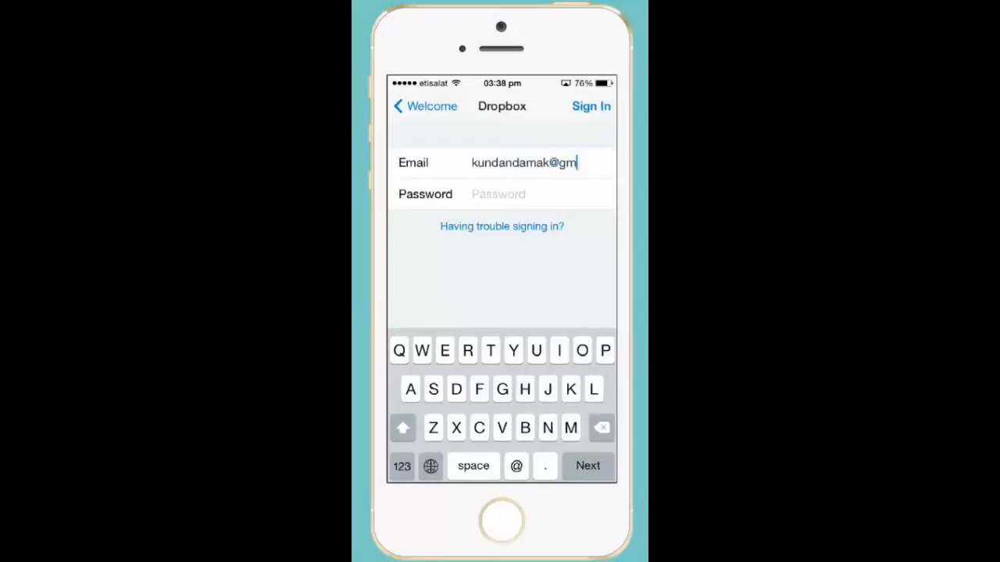
Finish entering the account e-mail and submit the sign-in details to reach the Files list.
text(ail.c)
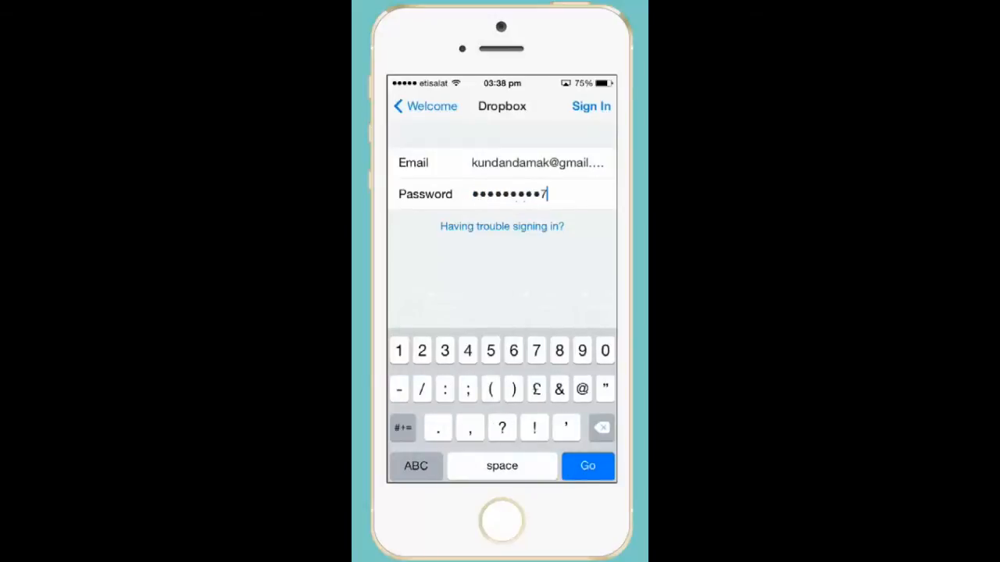
click(587, 465)
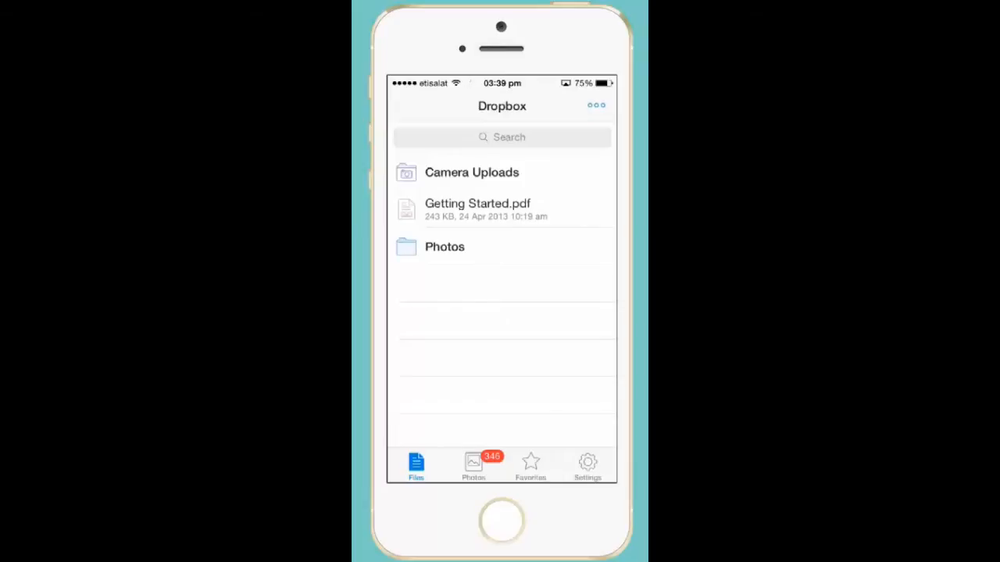
Sign out of Dropbox from Settings, return home and launch Safari.
click(587, 466)
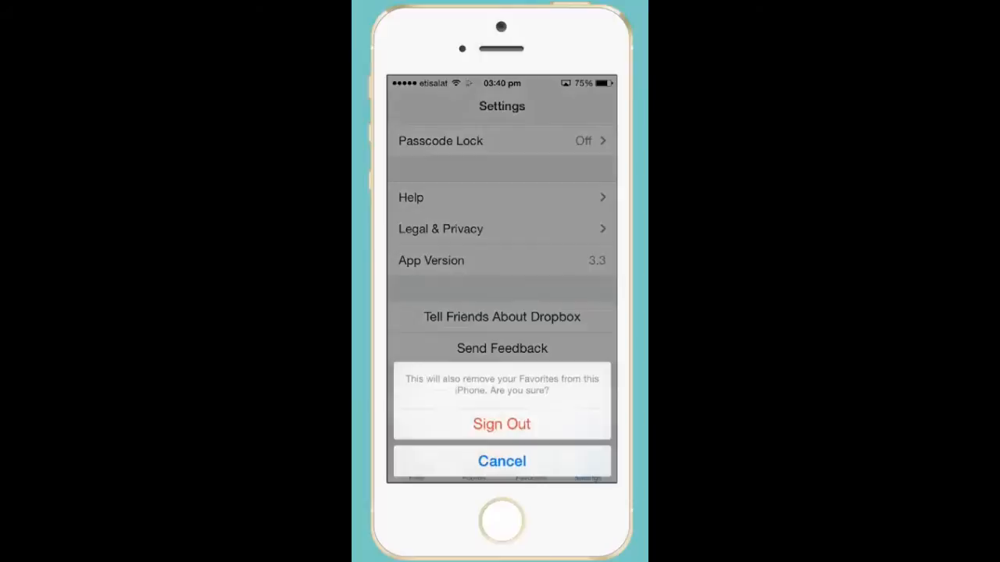
click(502, 425)
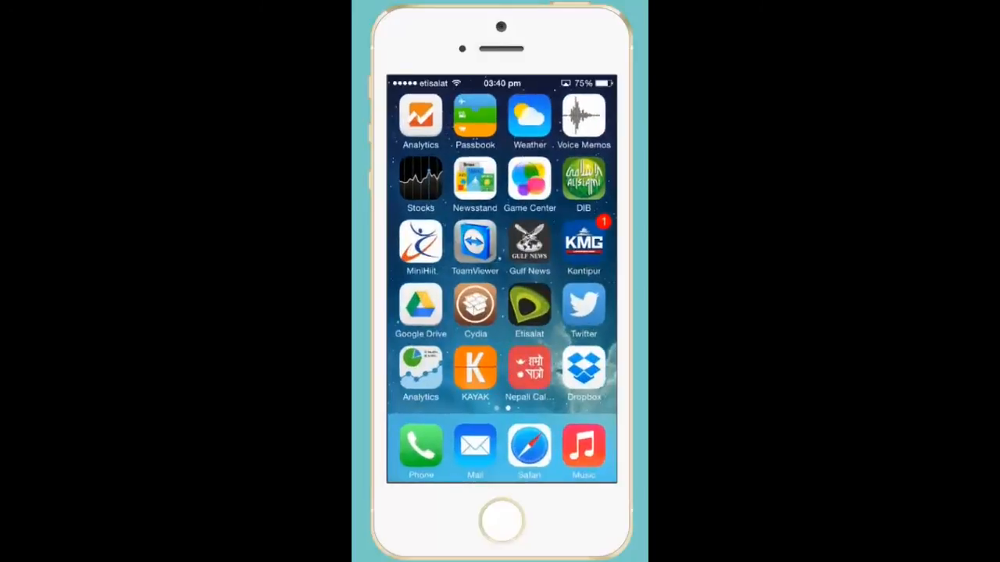
click(527, 450)
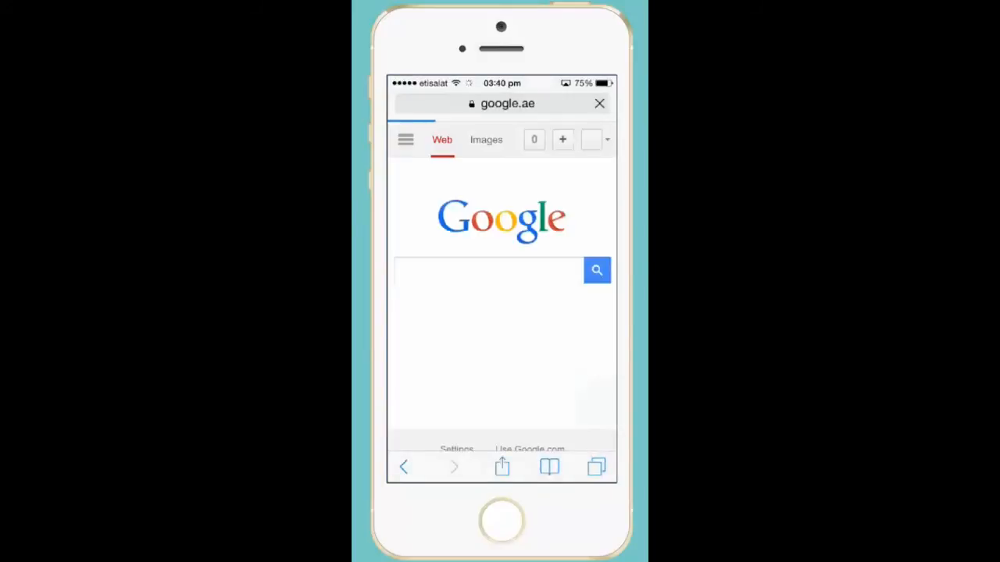
Navigate Safari to dropbox.com and bring up the web sign-in form.
click(501, 103)
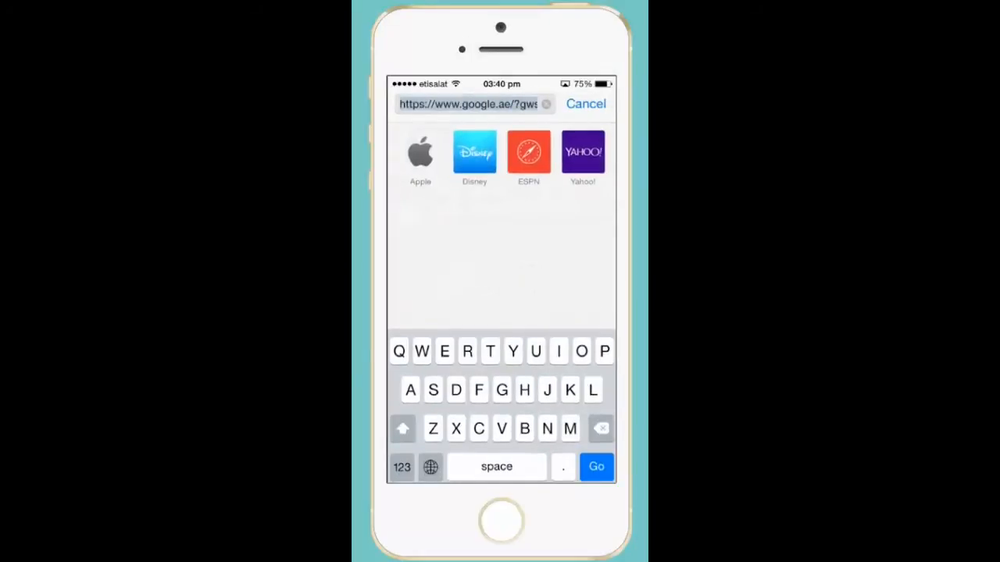
text(drop)
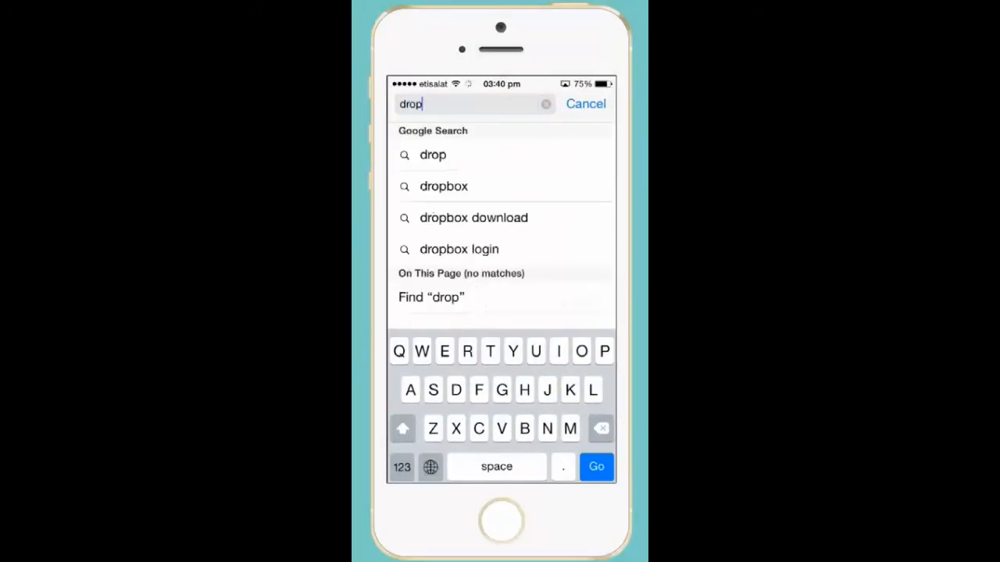
text(box)
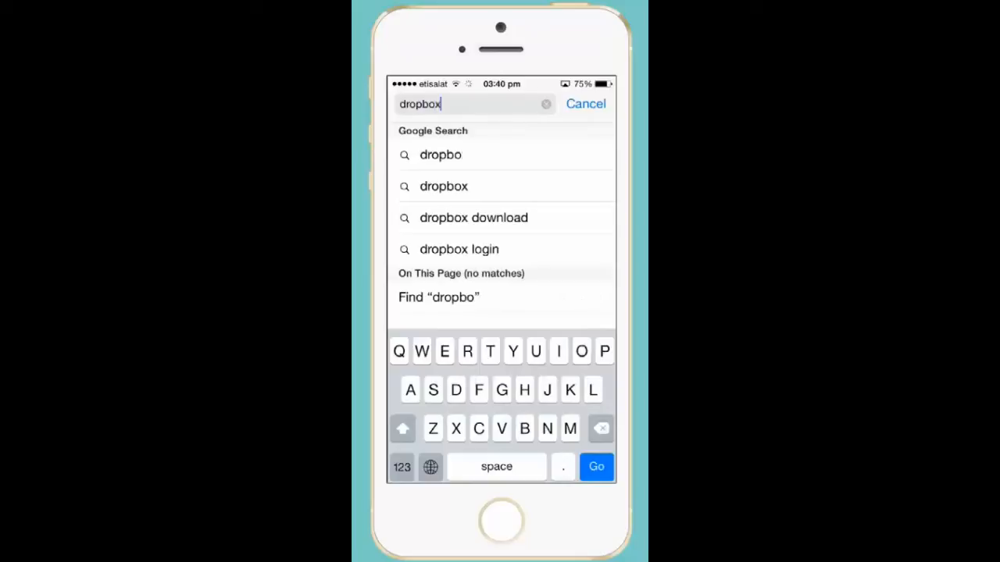
click(581, 349)
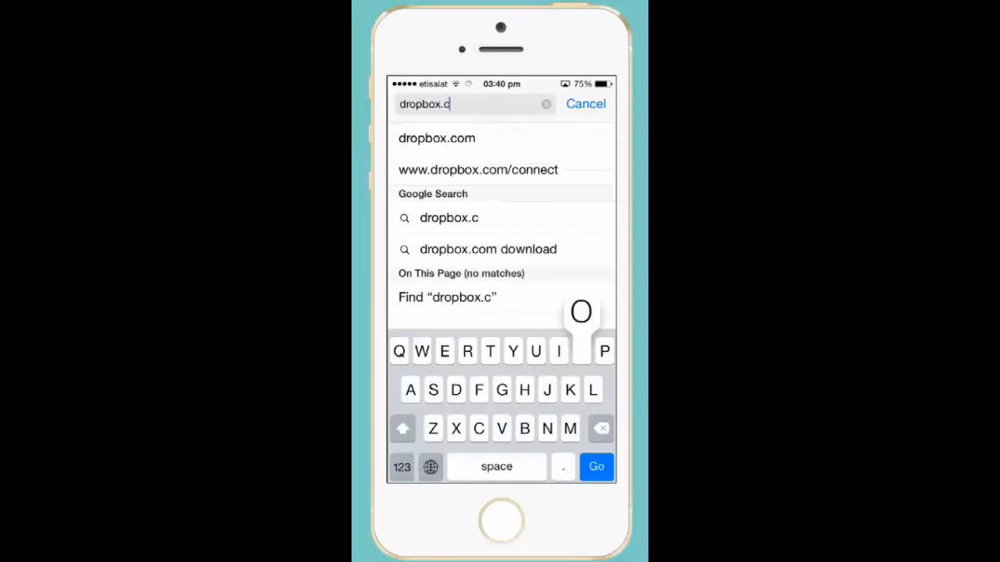
click(435, 137)
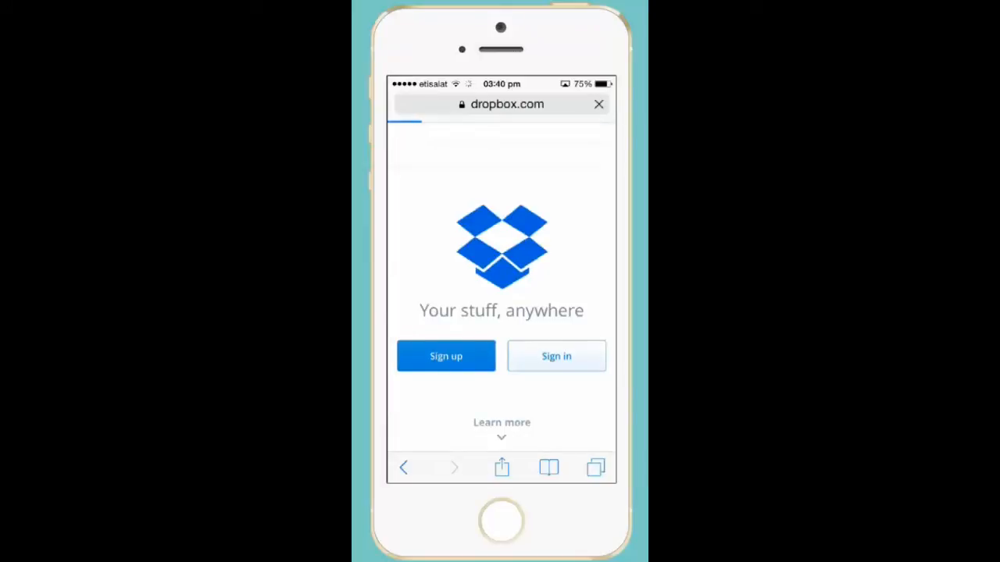
click(556, 356)
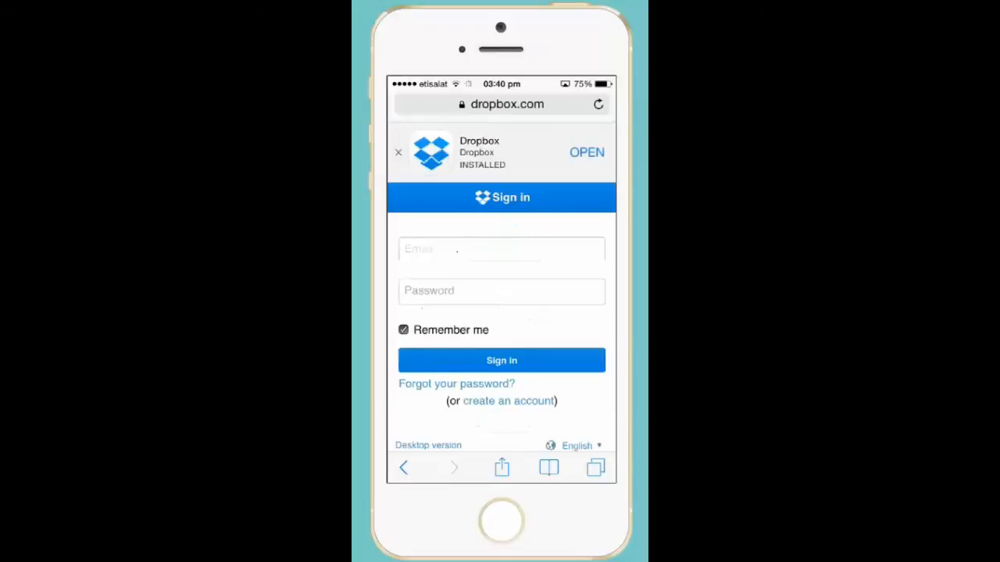
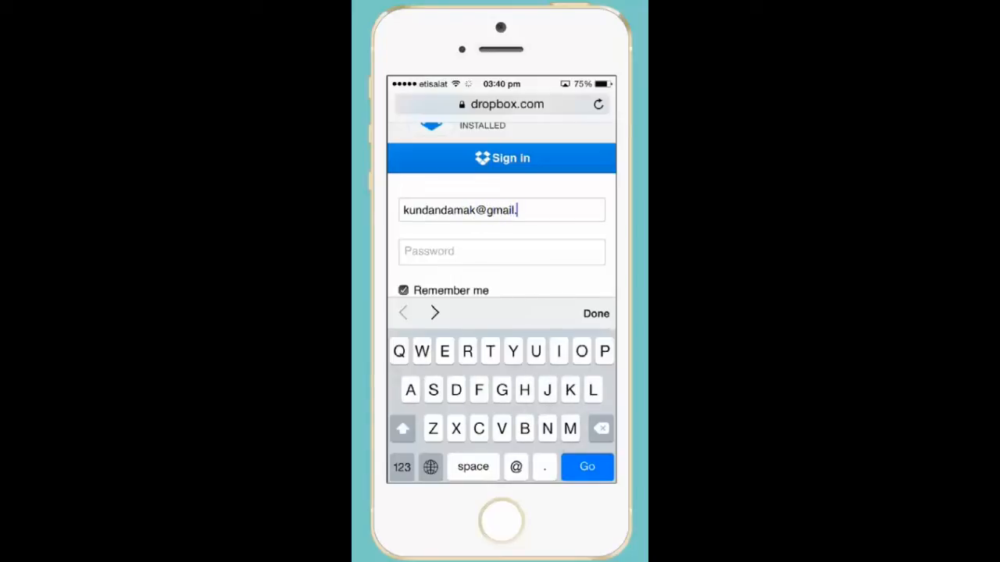
Sign in on dropbox.com with the account e-mail and password, declining Safari's save-password offer.
click(500, 251)
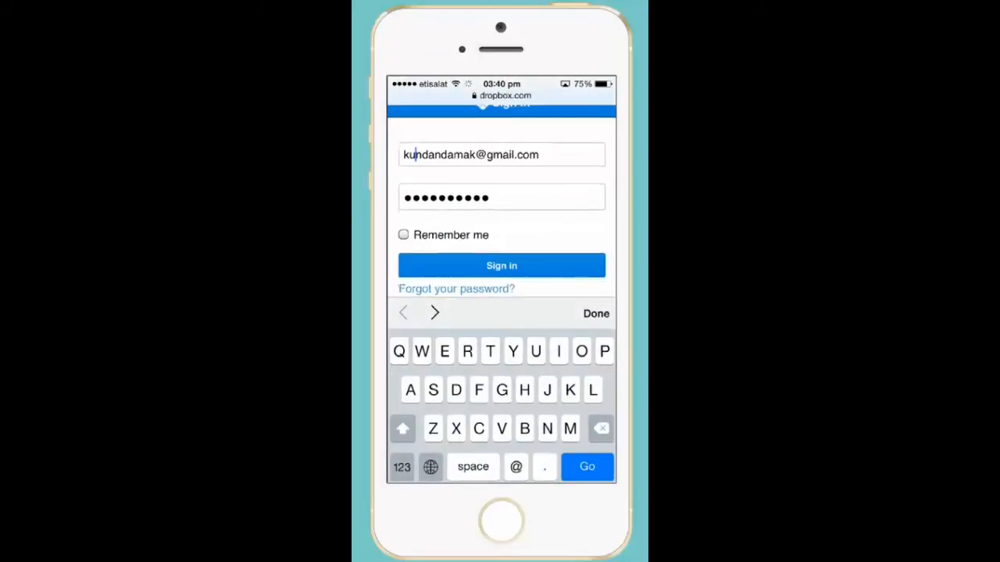
click(500, 265)
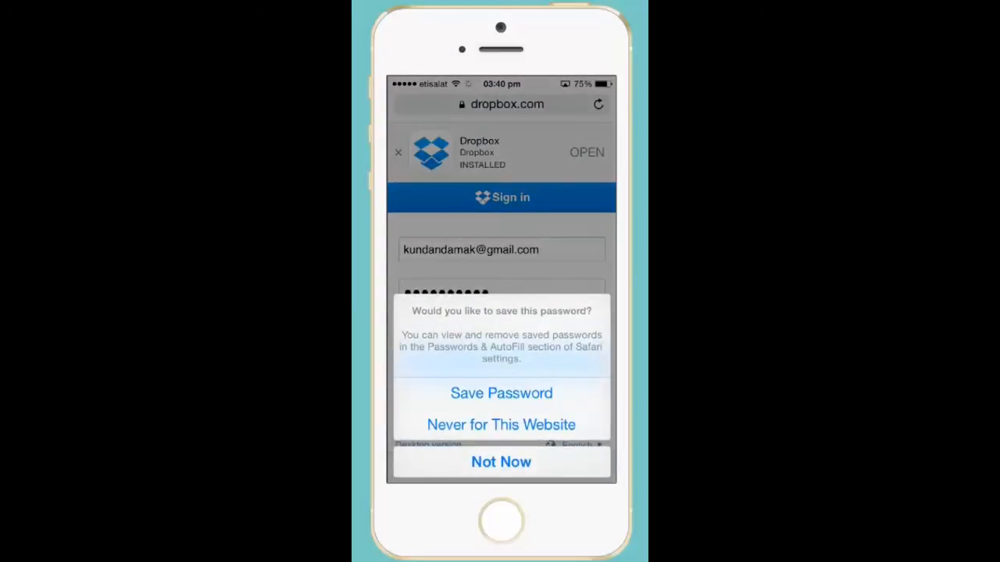
click(500, 462)
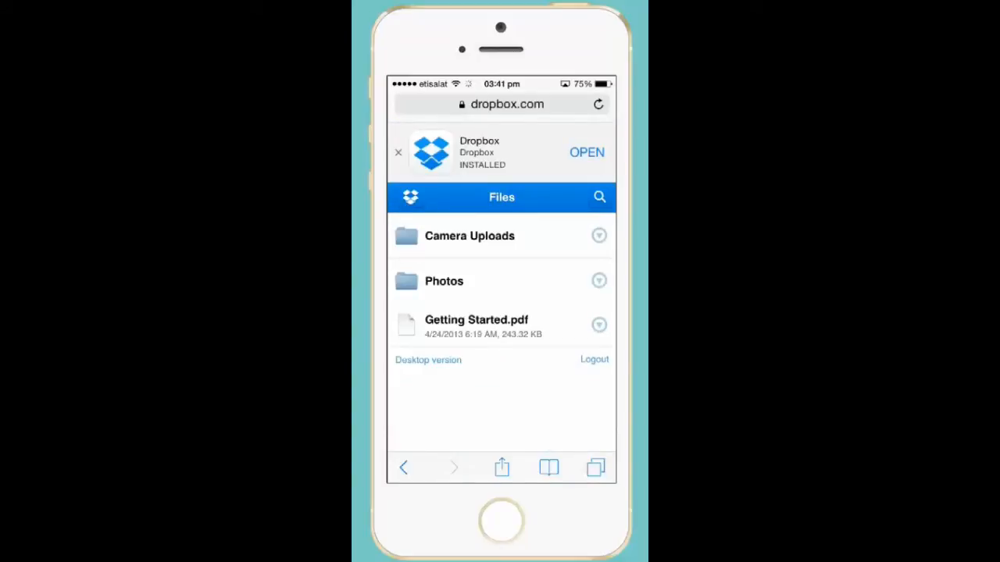
click(598, 103)
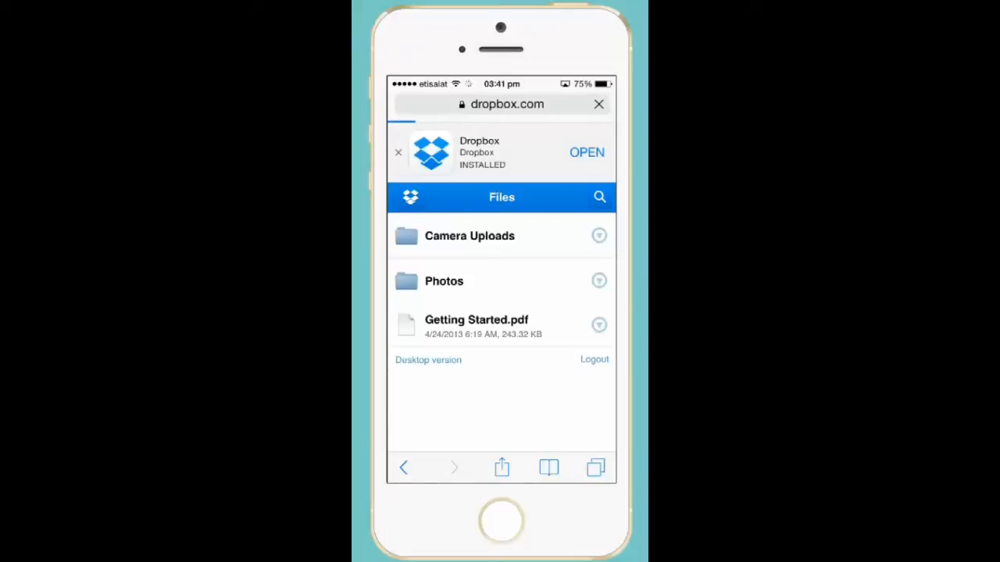
click(468, 235)
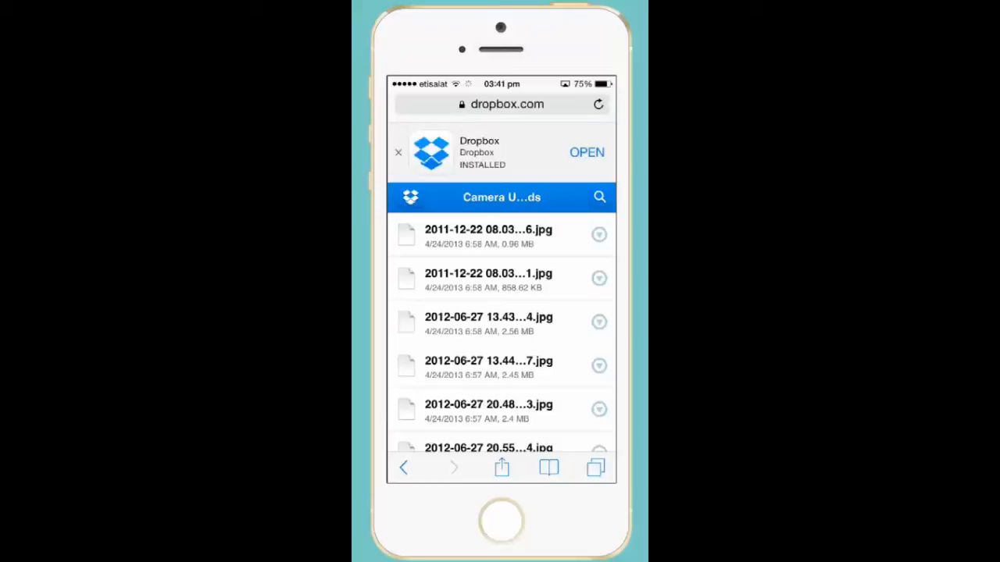
scroll(down, 3)
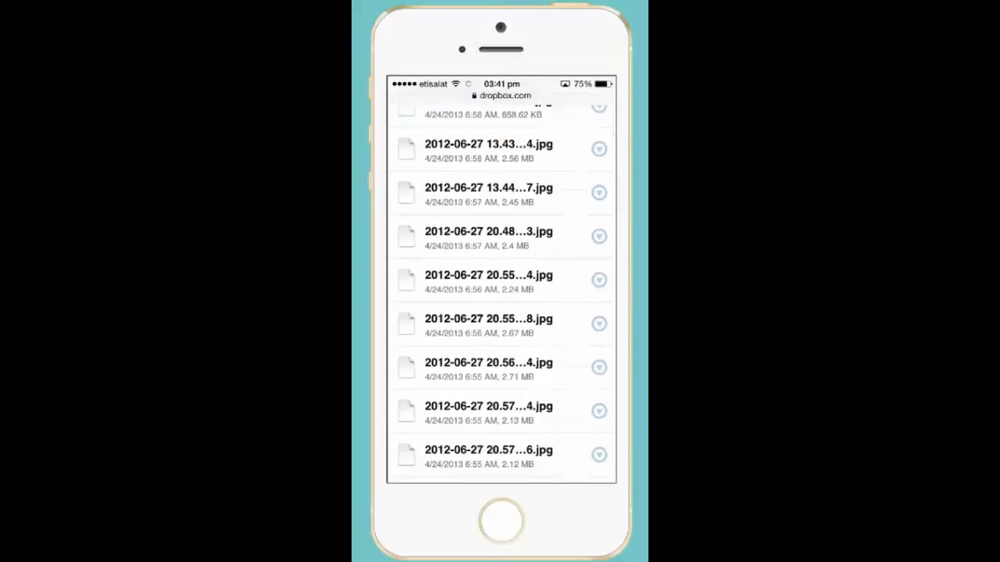
scroll(down, 3)
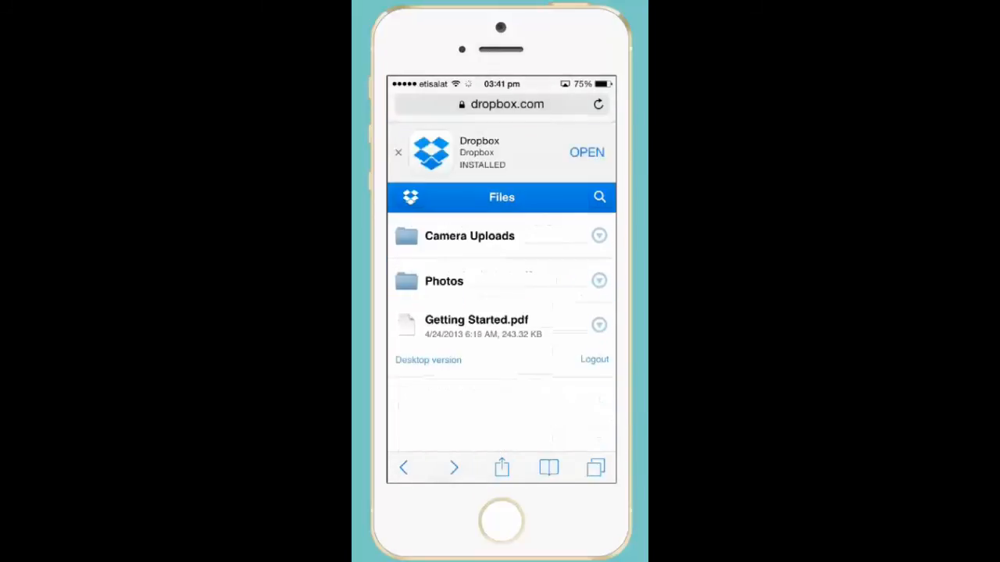
click(444, 281)
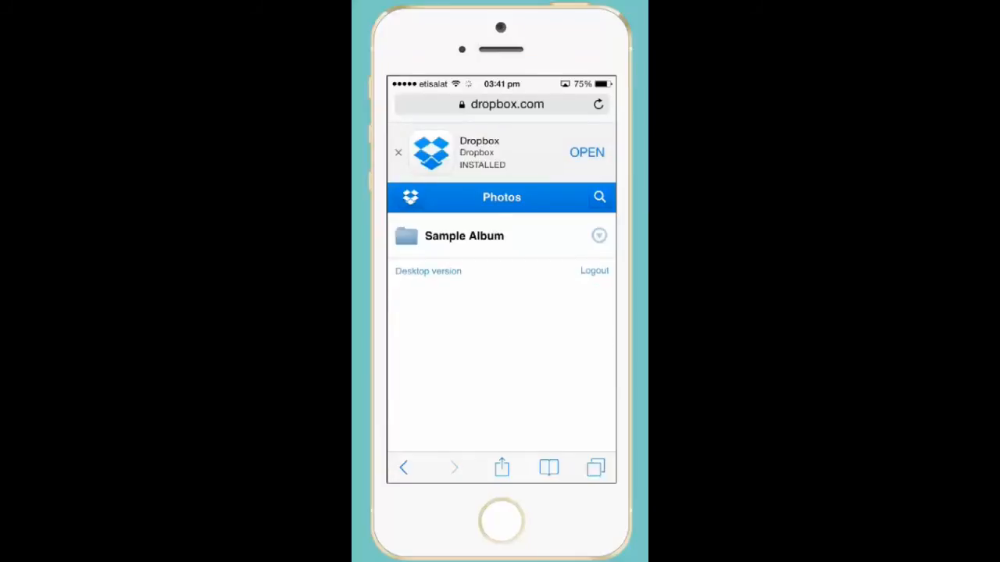
click(464, 235)
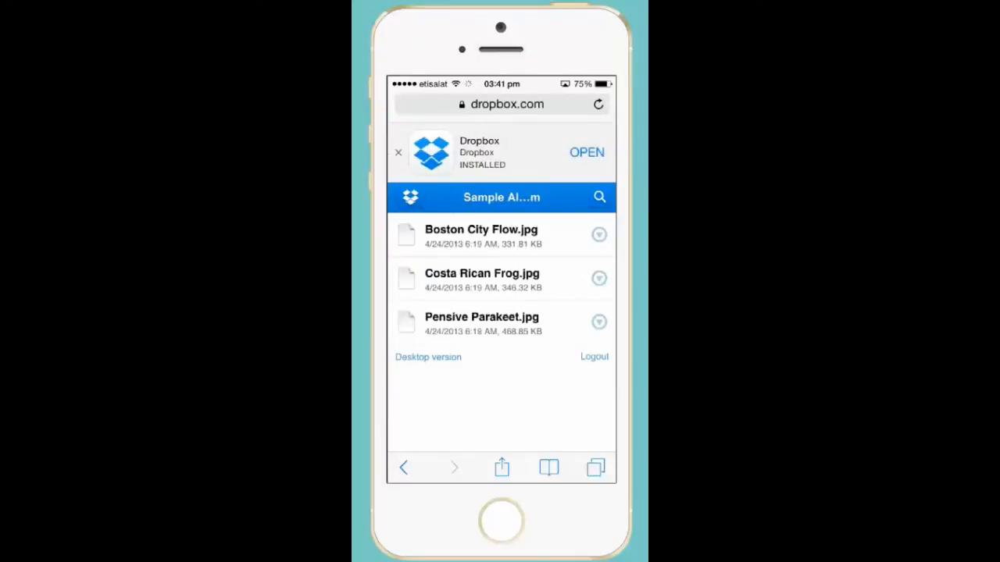
click(403, 469)
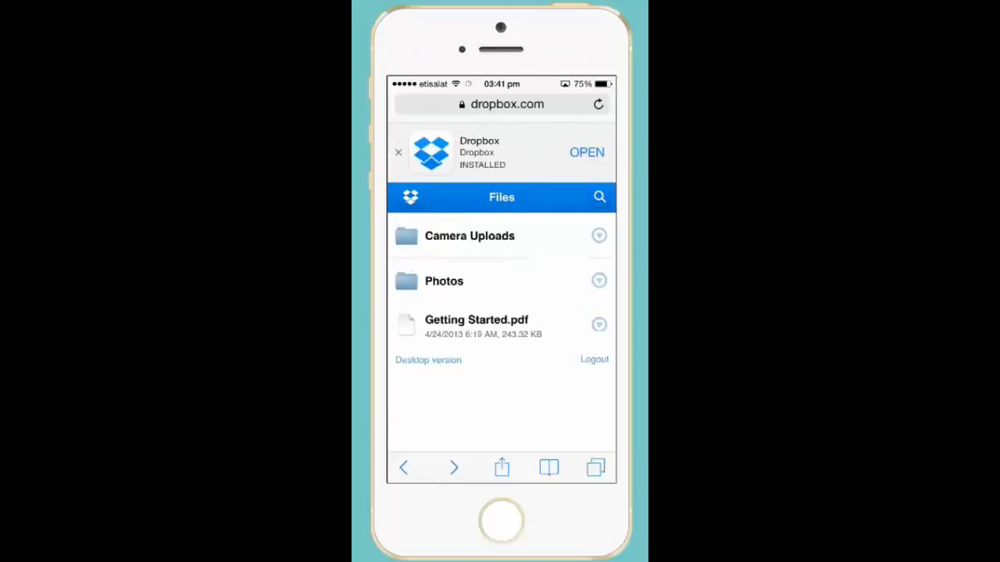
Browse the Camera Uploads folder's list of dated .jpg photos.
click(598, 103)
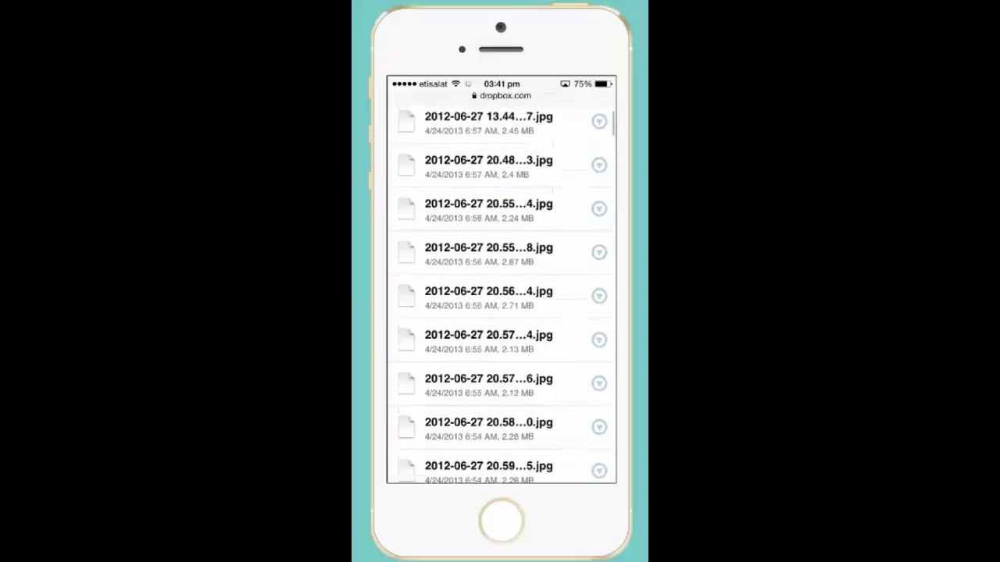
scroll(down, 3)
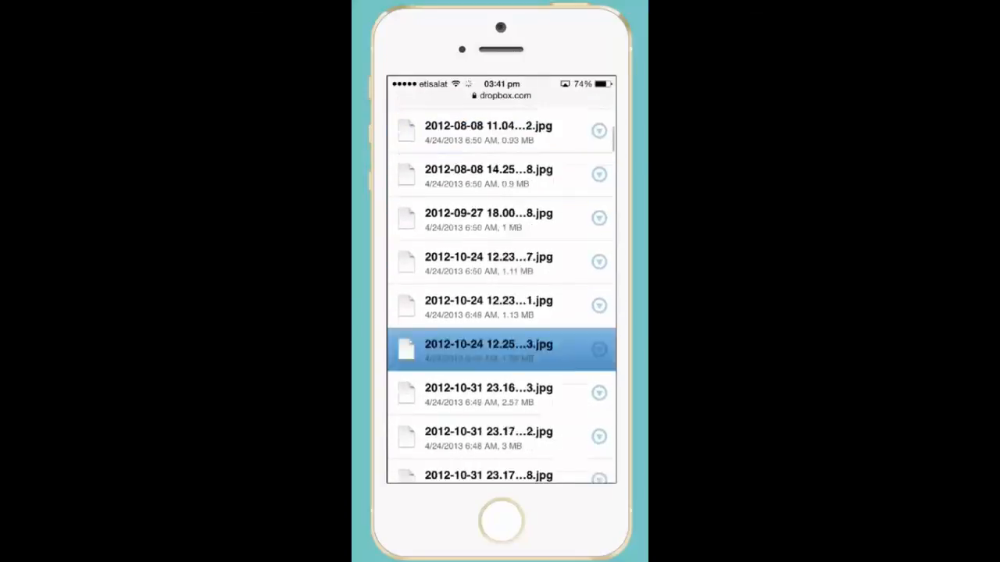
scroll(down, 3)
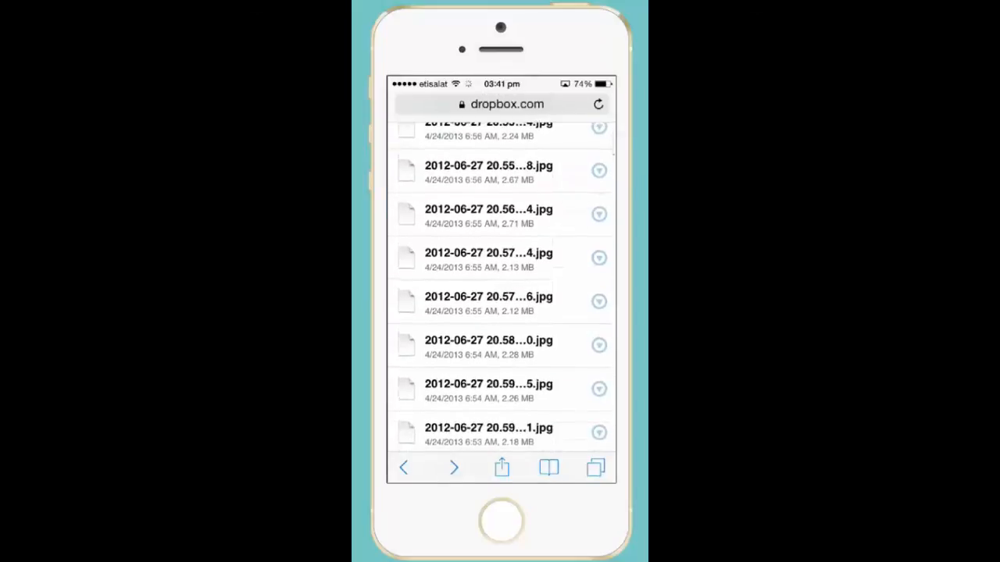